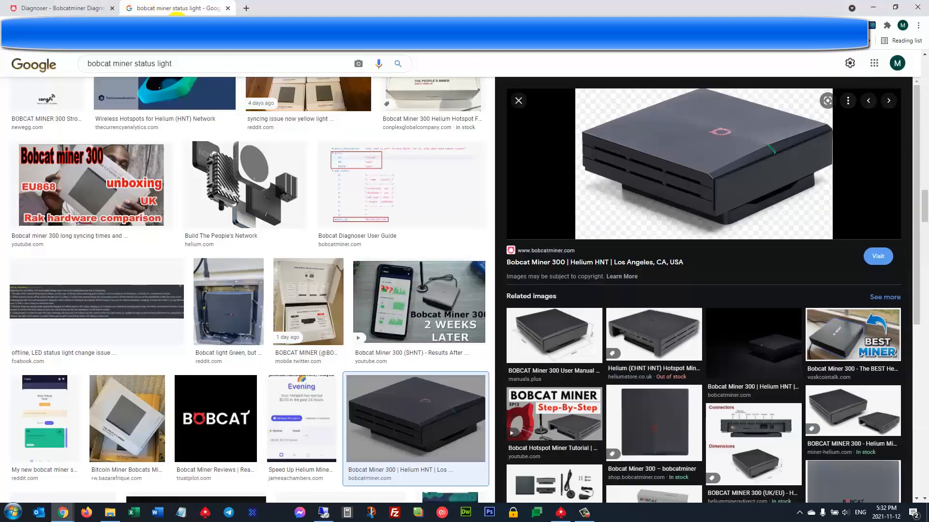
mouse_move(781, 174)
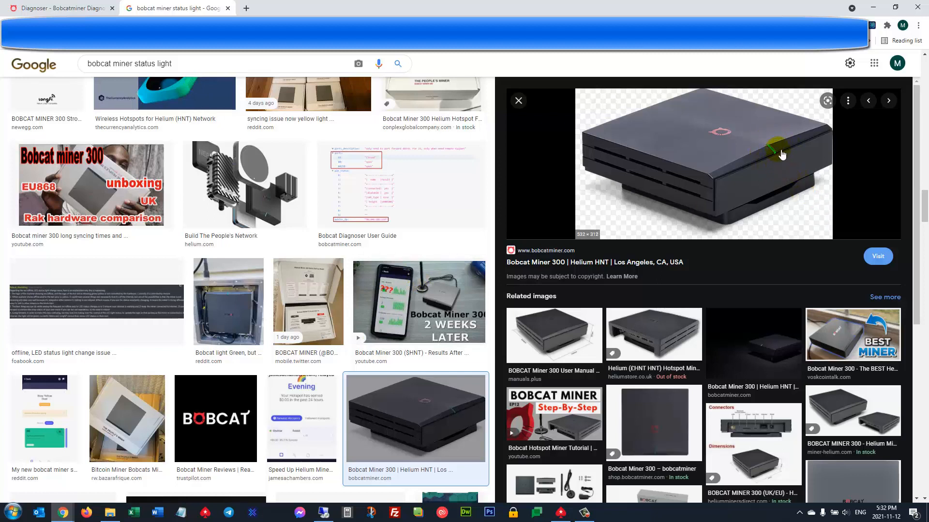
mouse_move(784, 176)
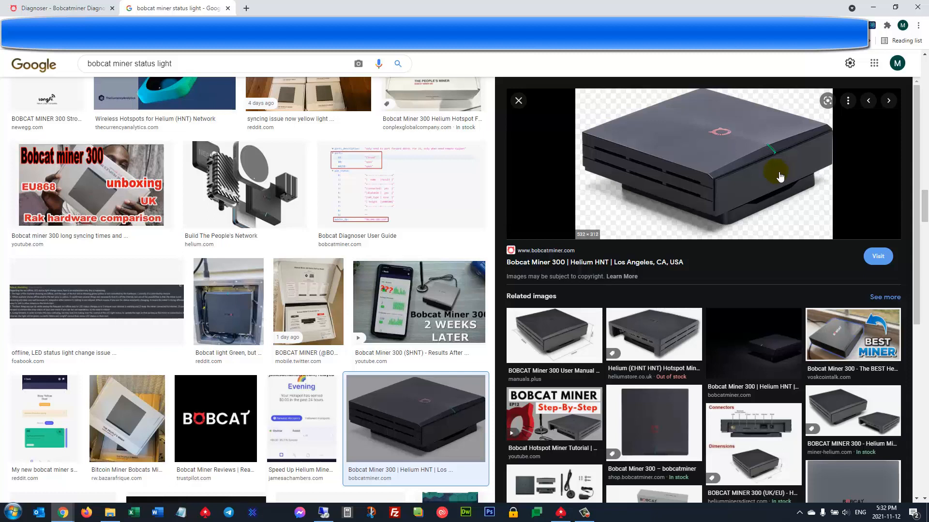
mouse_move(775, 162)
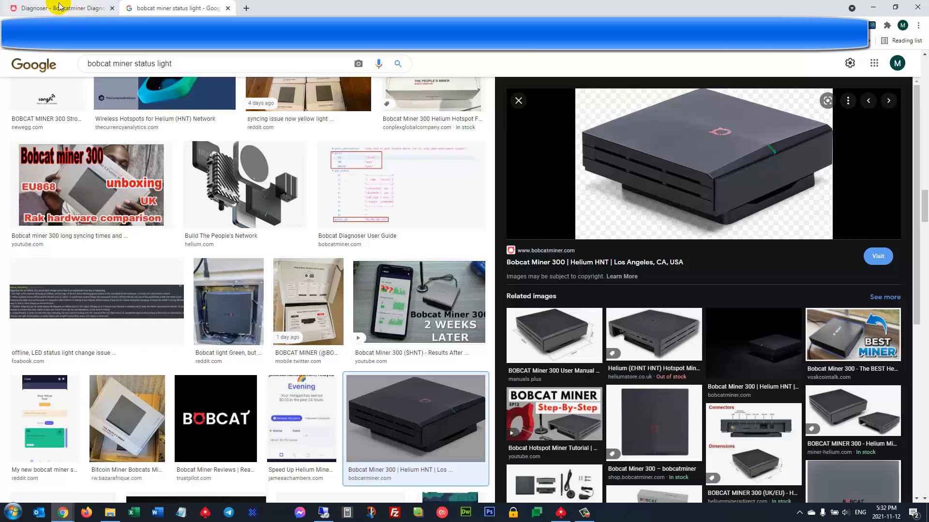
Start a full miner reset from the Diagnoser page, then cancel it
left_click(56, 8)
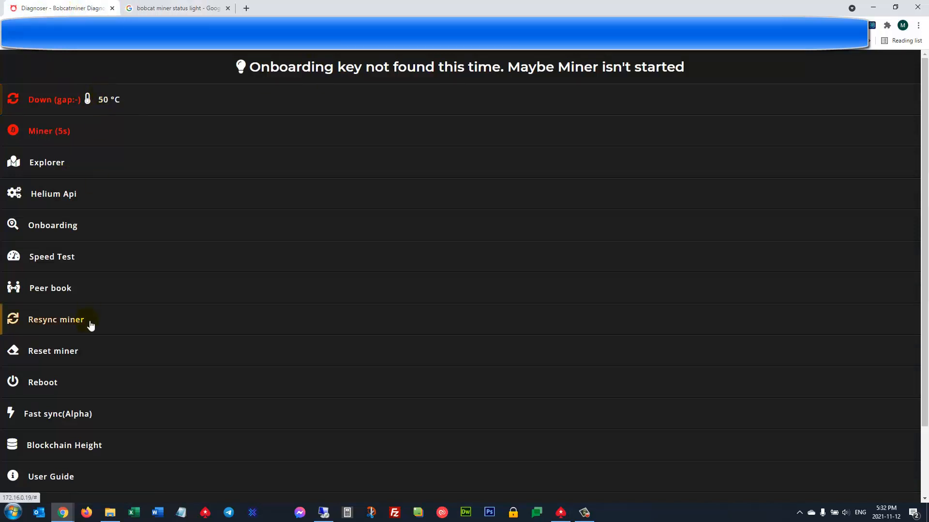
mouse_move(68, 358)
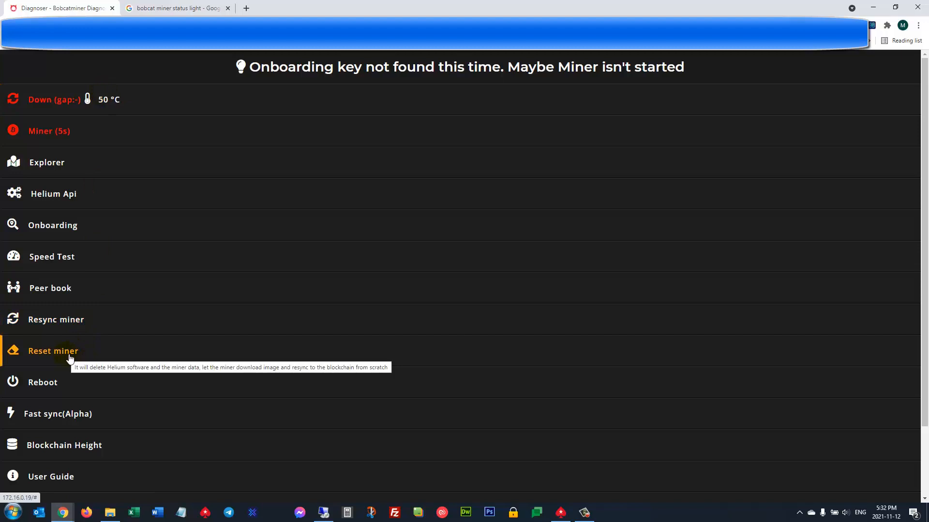
left_click(53, 350)
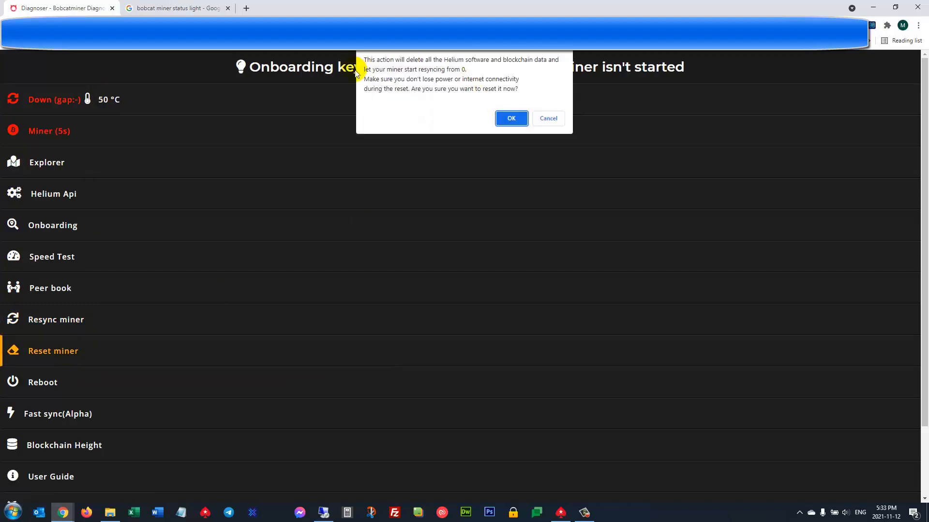
mouse_move(548, 118)
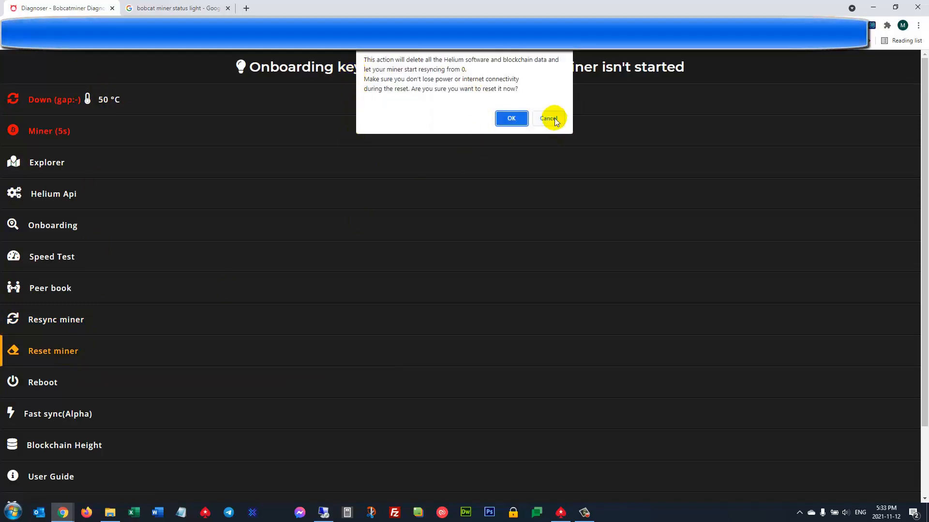
left_click(175, 8)
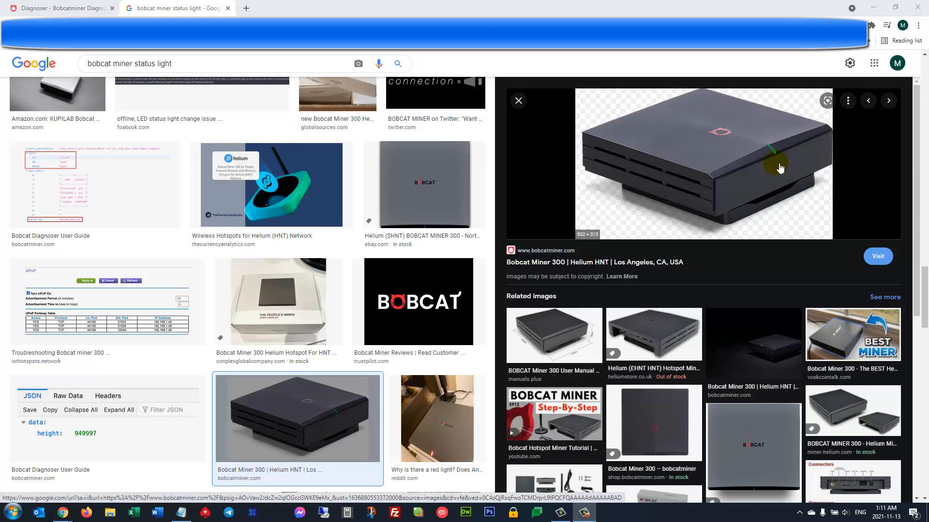
mouse_move(767, 168)
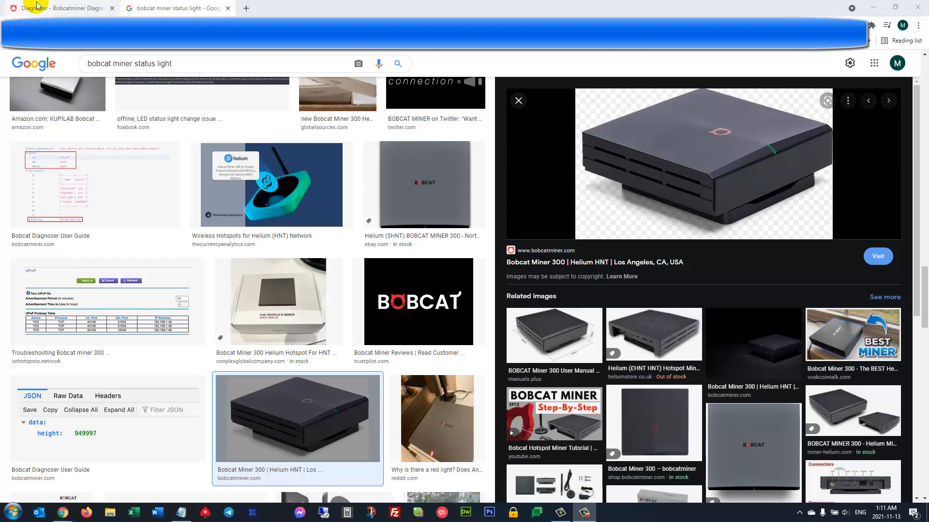
Begin a blockchain resync and another full reset, cancelling both confirmations so the miner stays down
left_click(56, 8)
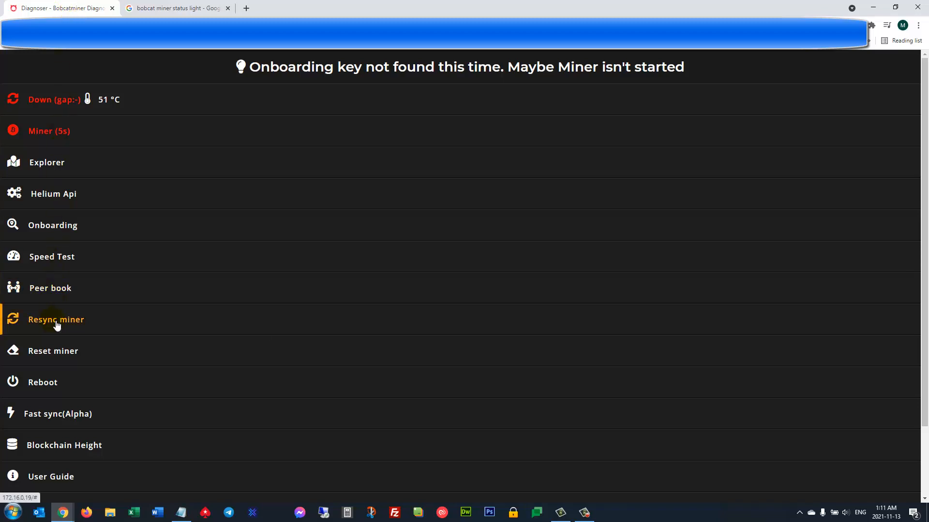
left_click(57, 319)
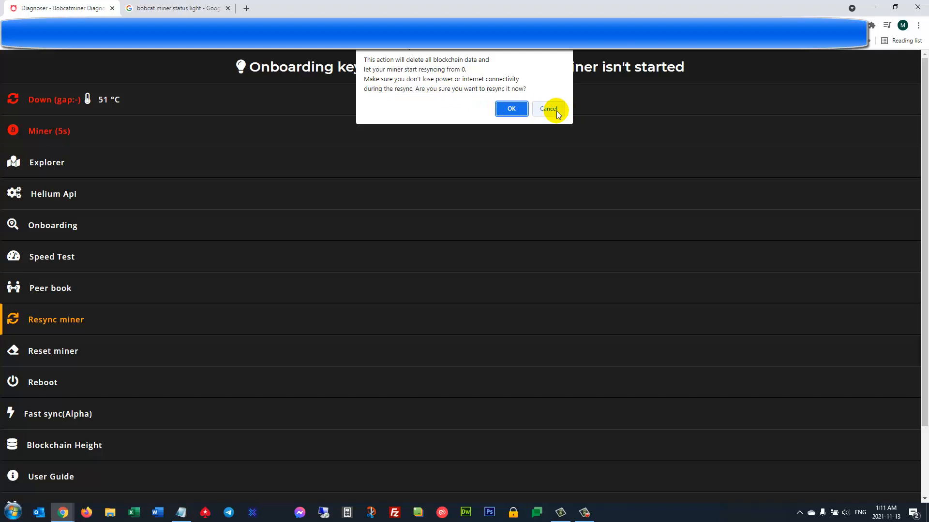
left_click(546, 110)
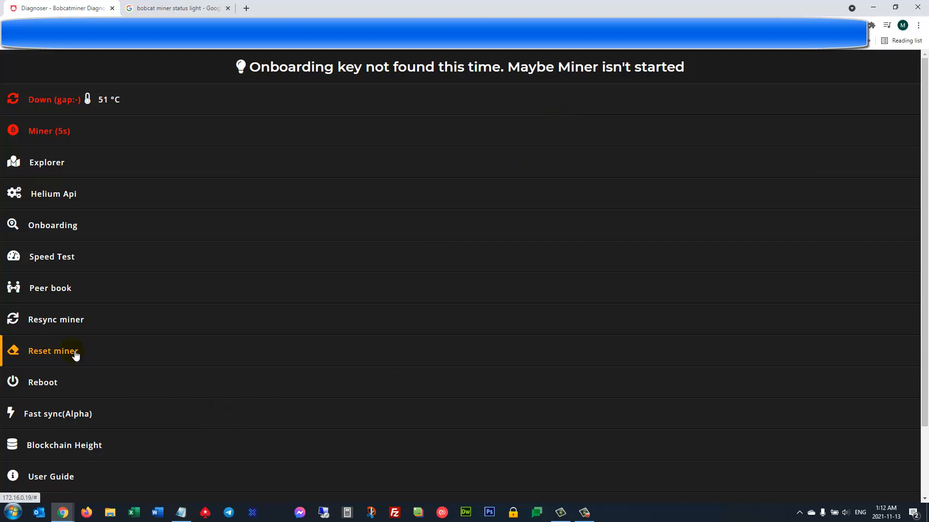
left_click(52, 351)
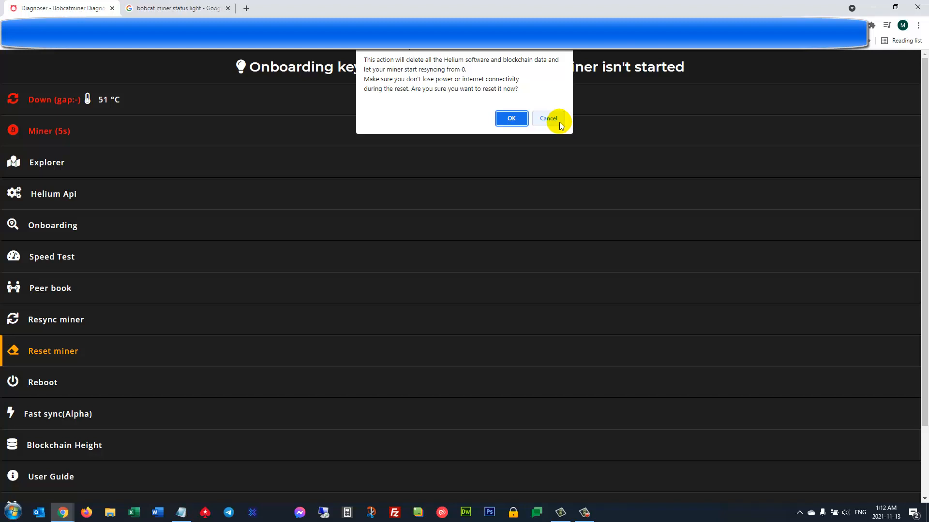
left_click(546, 118)
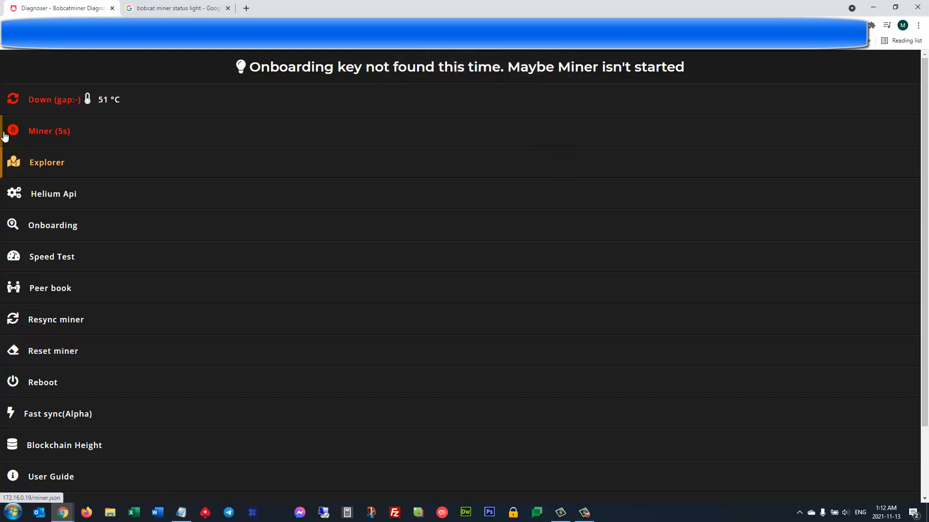
Show the miner.json status report and highlight its 'failed to start miner' error
left_click(49, 131)
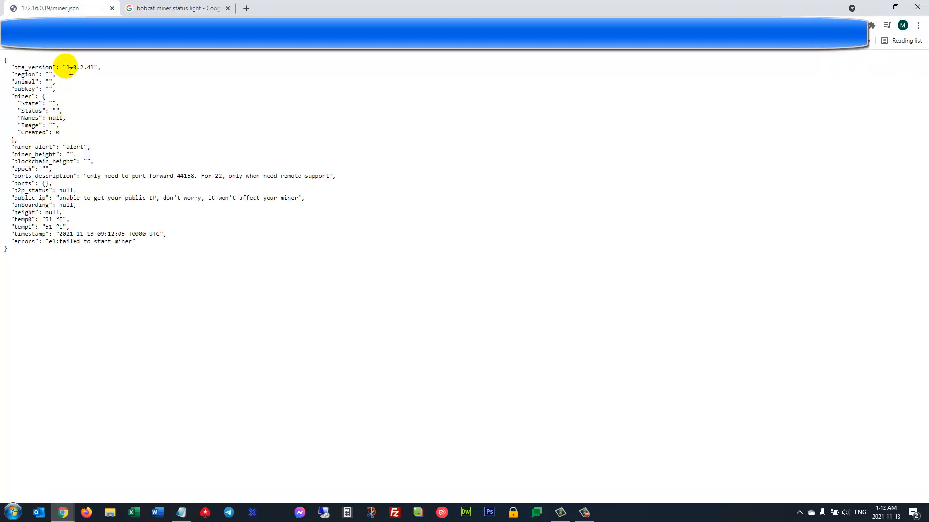
left_click_drag(59, 241, 132, 241)
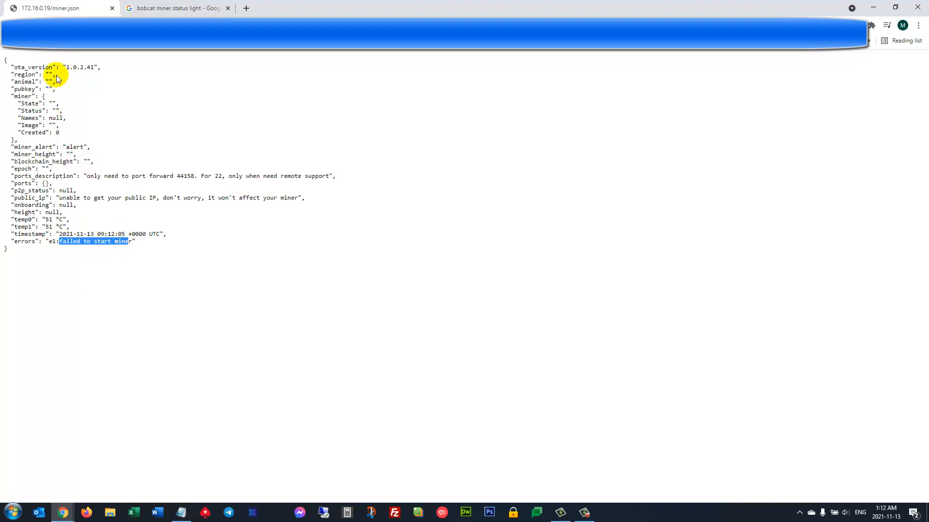
mouse_move(64, 138)
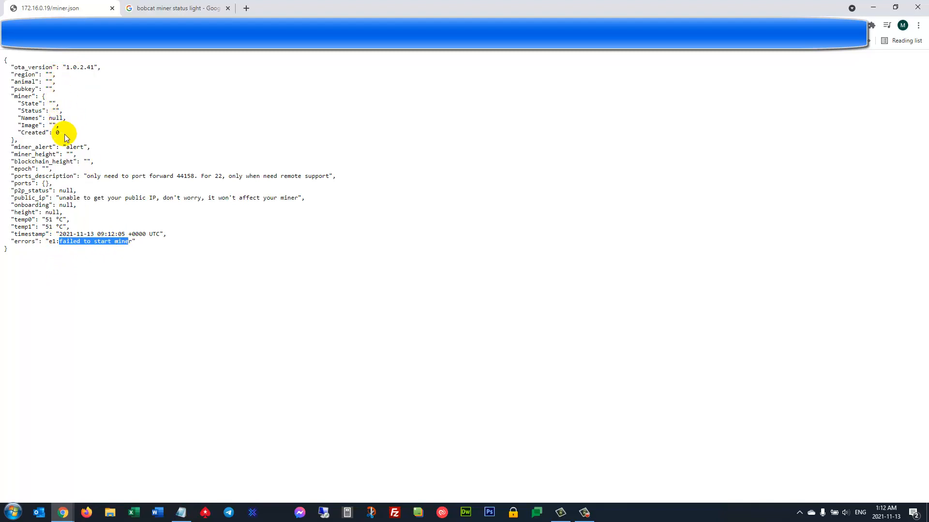
mouse_move(383, 192)
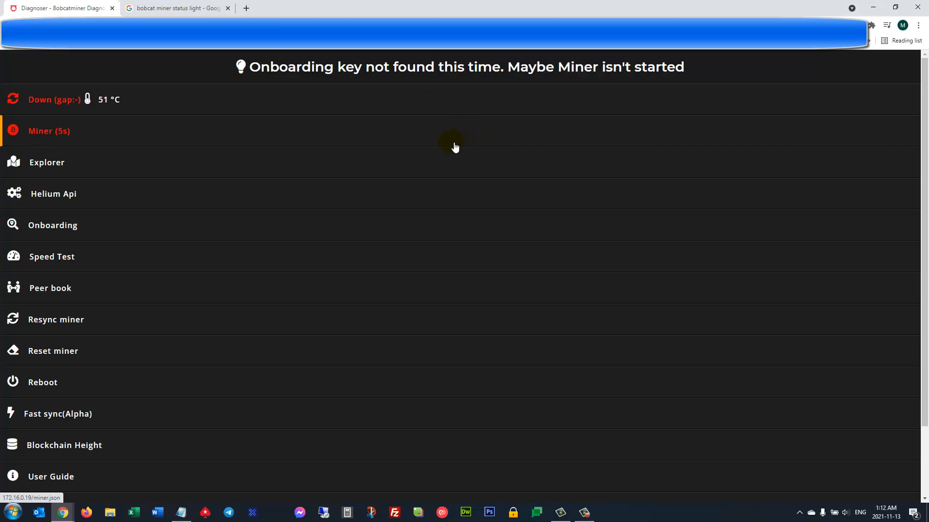
mouse_move(390, 166)
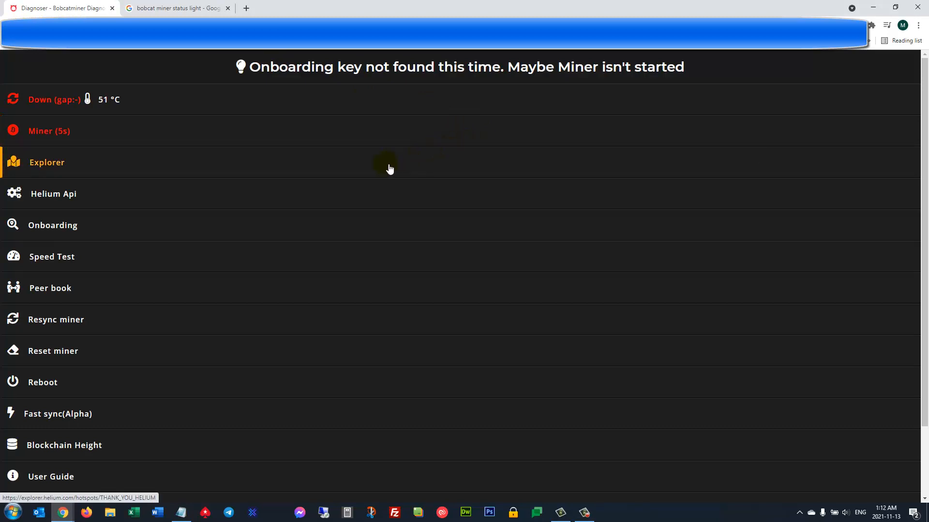
mouse_move(239, 193)
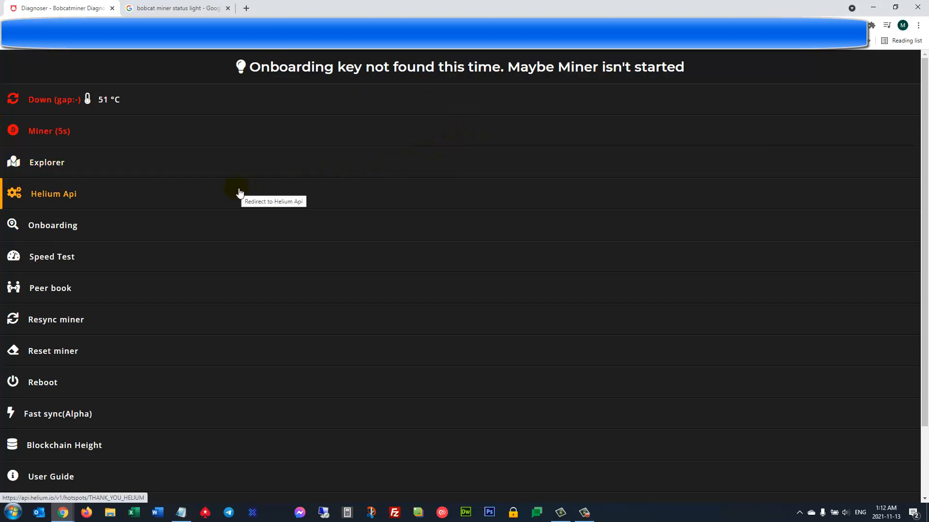